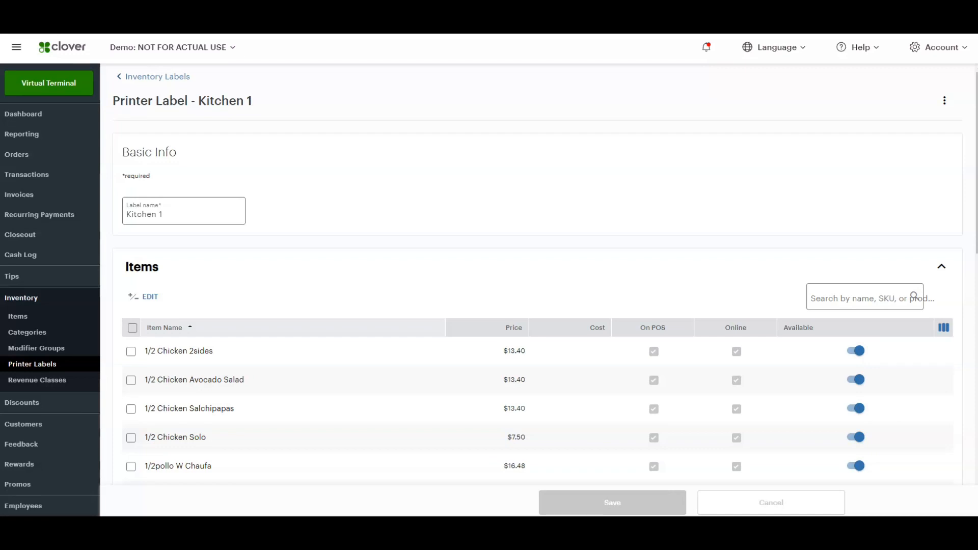
pyautogui.moveTo(37, 380)
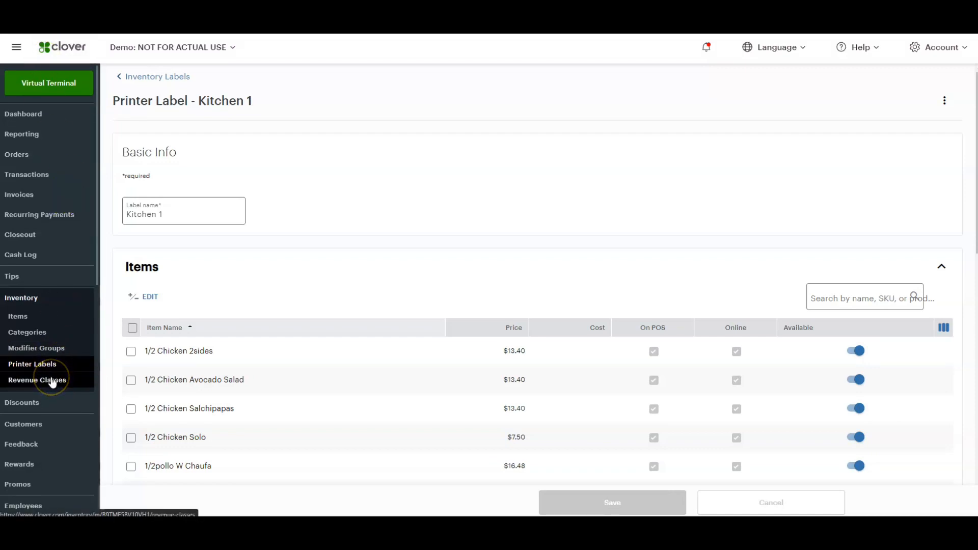
# Go to the Revenue Classes page under Inventory, which is still empty
pyautogui.click(37, 378)
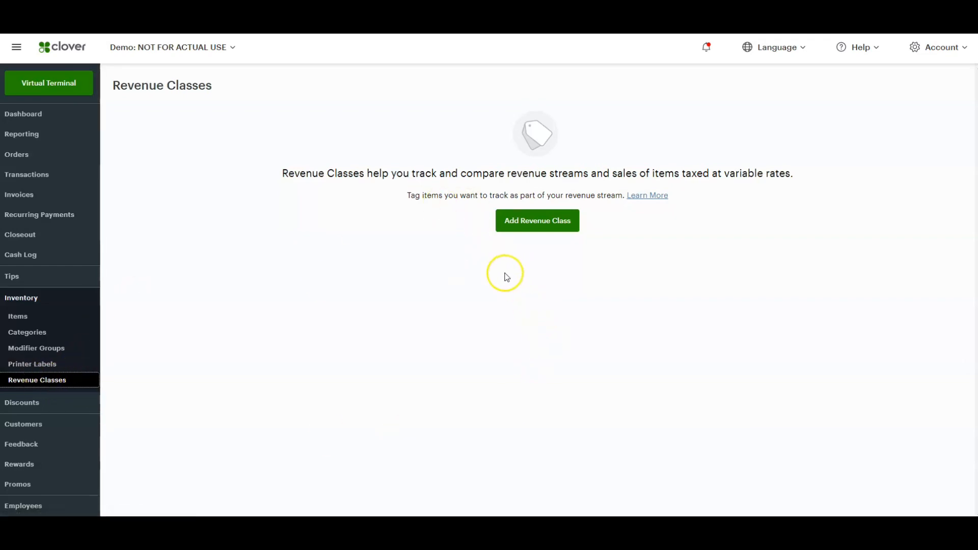
pyautogui.moveTo(421, 234)
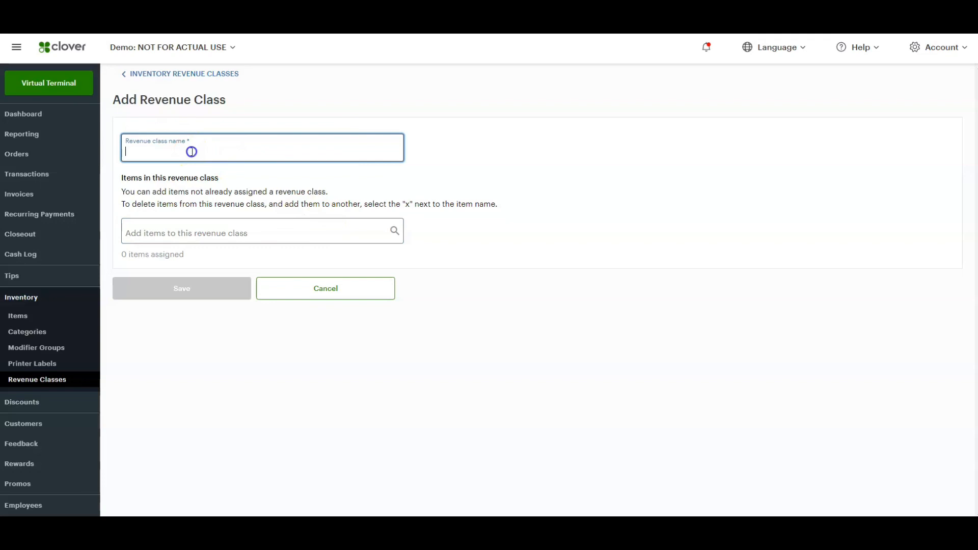
# Name the new revenue class 'Food'
pyautogui.write('fOOD')
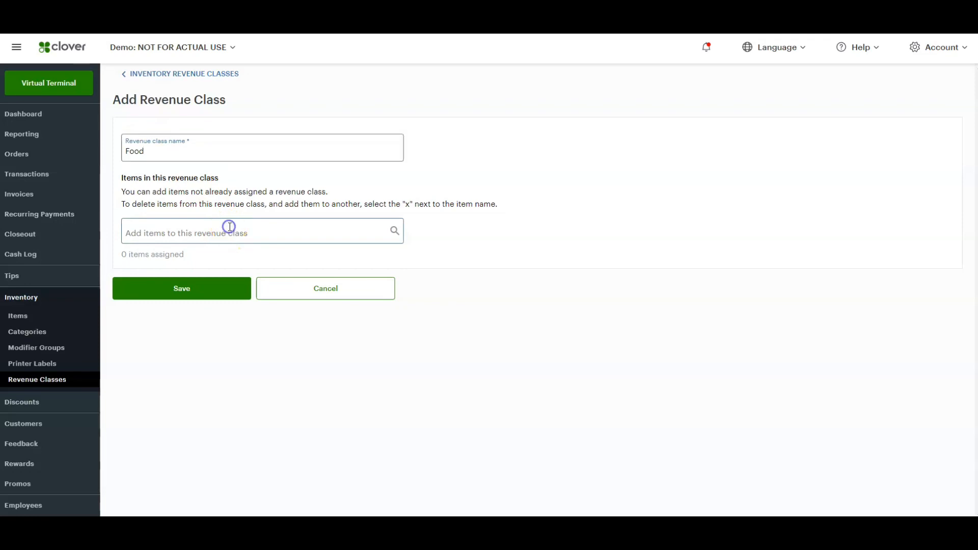
# Assign the eight chicken items to Food and save the revenue class
pyautogui.click(262, 231)
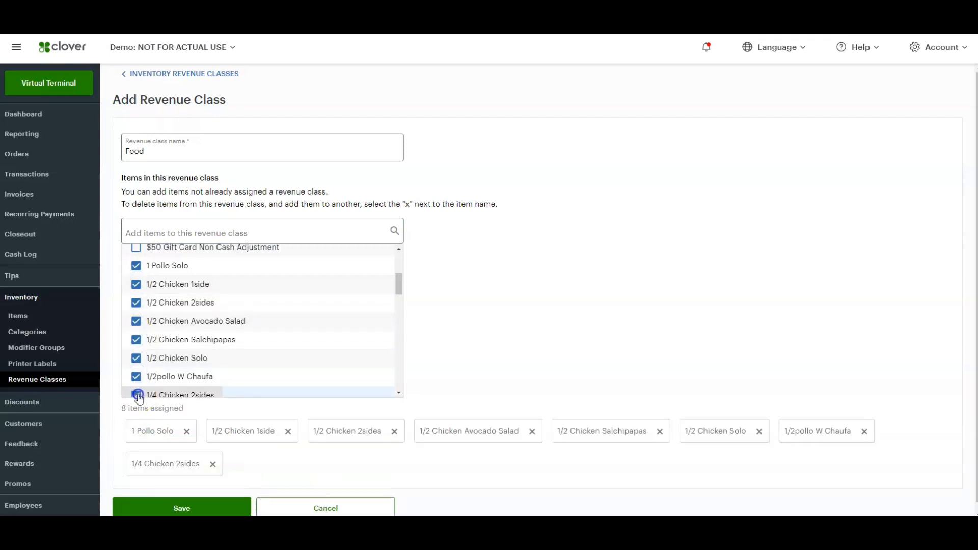
pyautogui.click(182, 507)
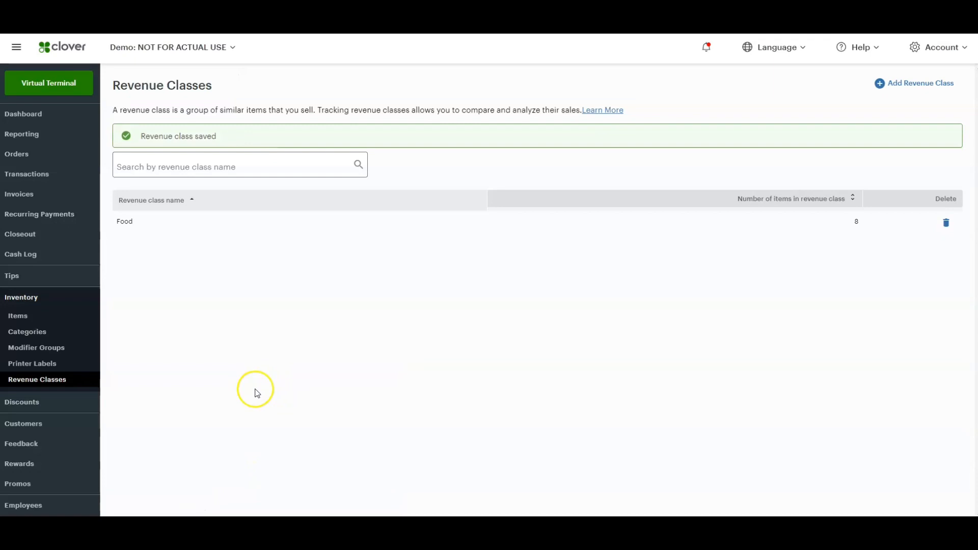
pyautogui.moveTo(284, 222)
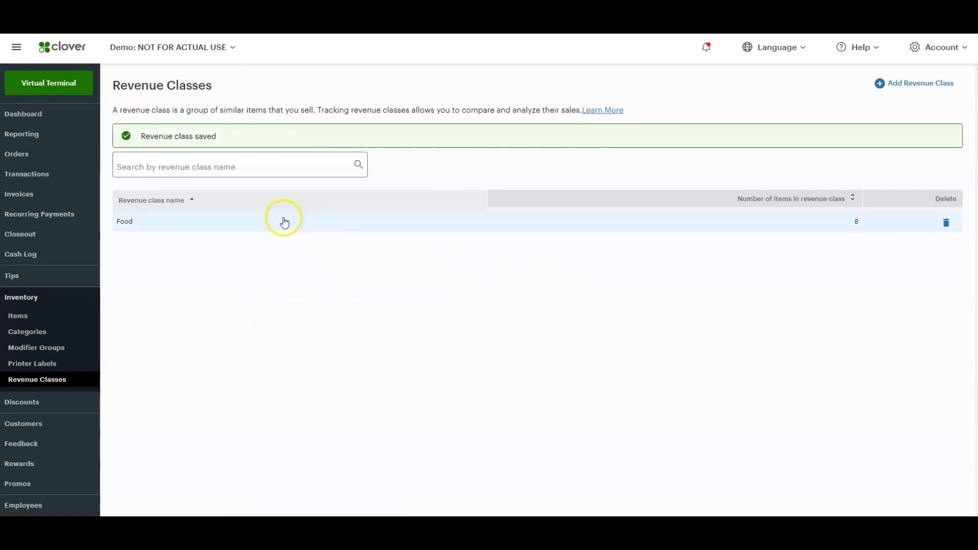
pyautogui.moveTo(316, 225)
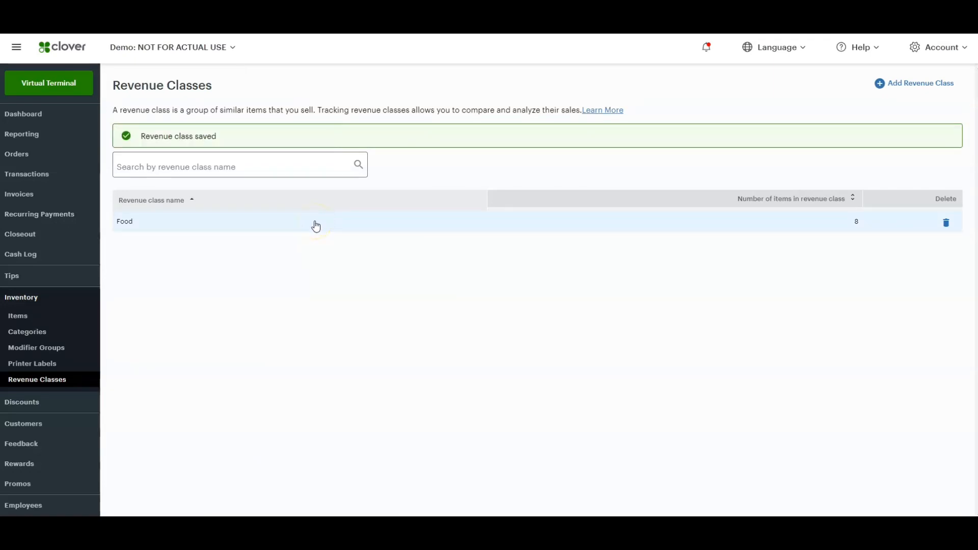